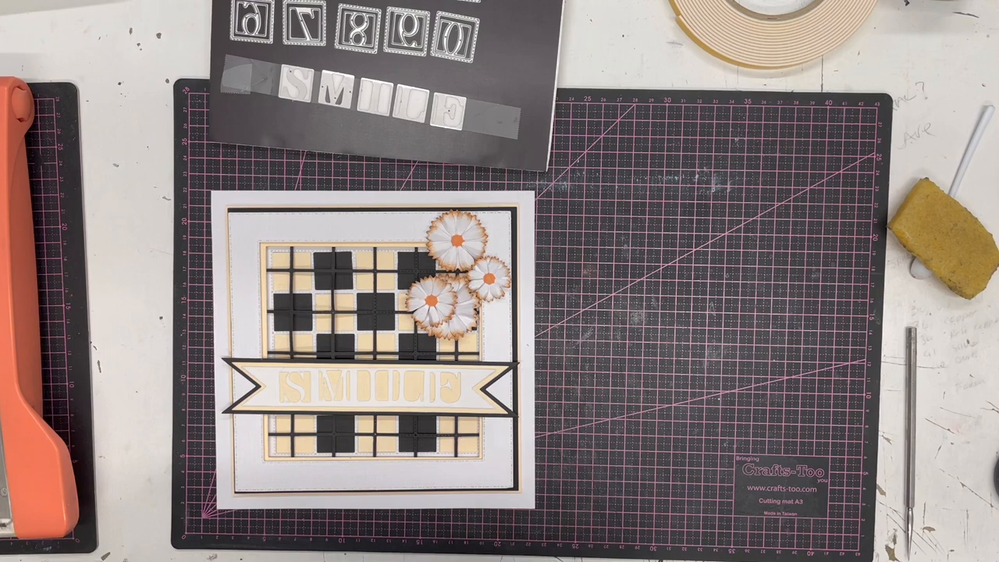
drag(351, 351, 117, 351)
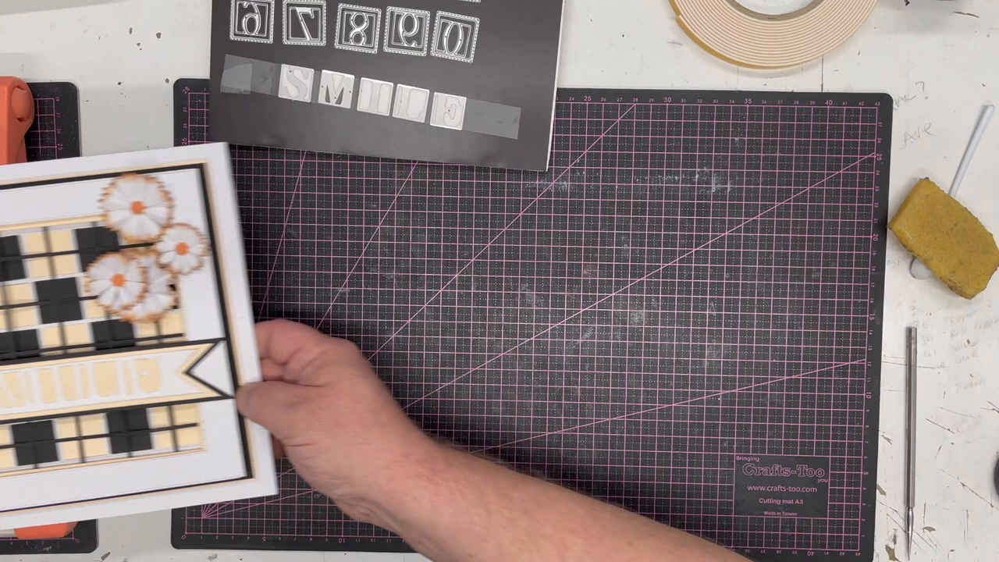